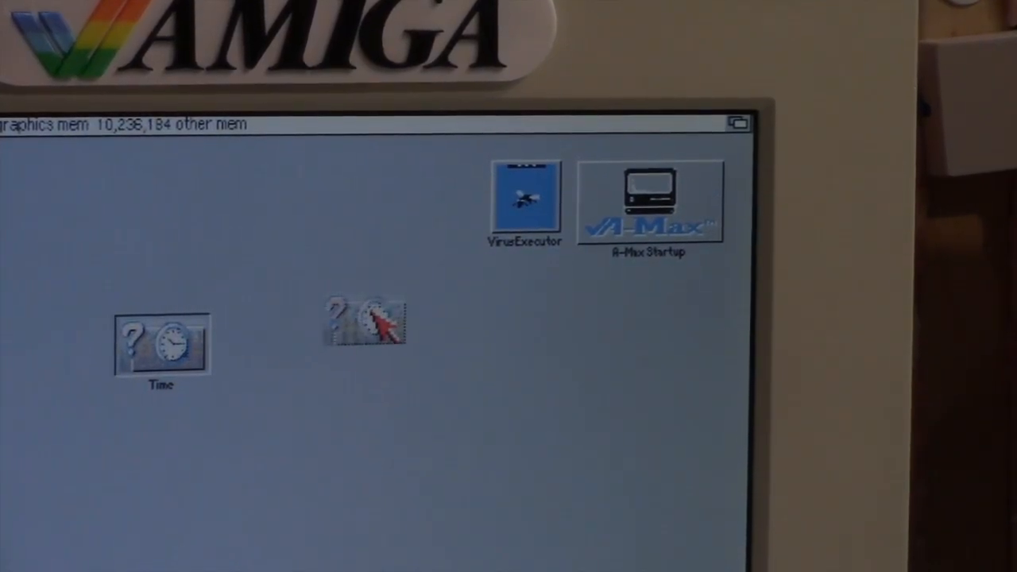
Drag the Time preferences icon from the left edge to the desktop's centre
left_click_drag(163, 346, 365, 318)
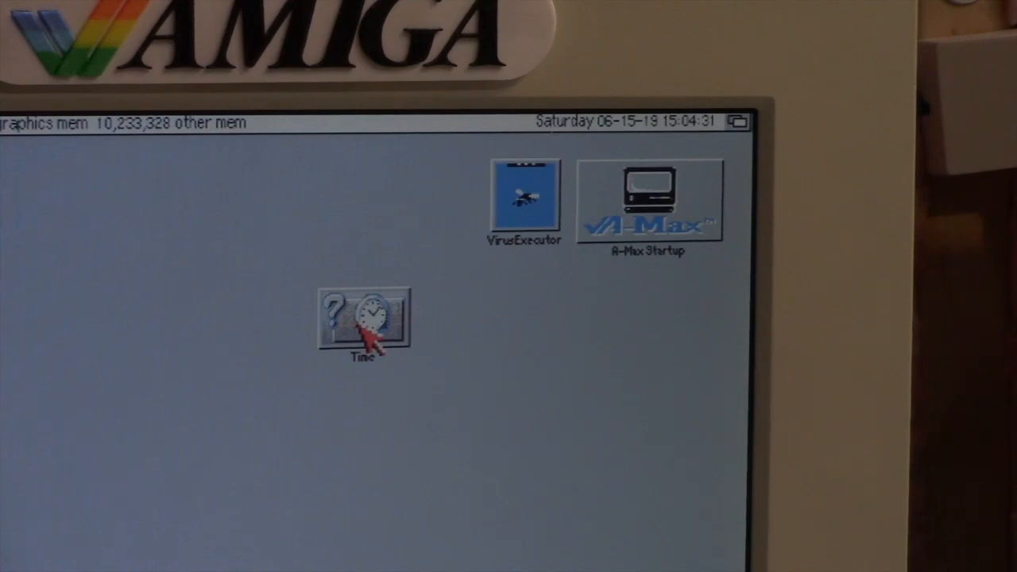
Set the date to Wednesday October 30, 2019 at 4:15 PM in Time preferences and save
double_click(365, 320)
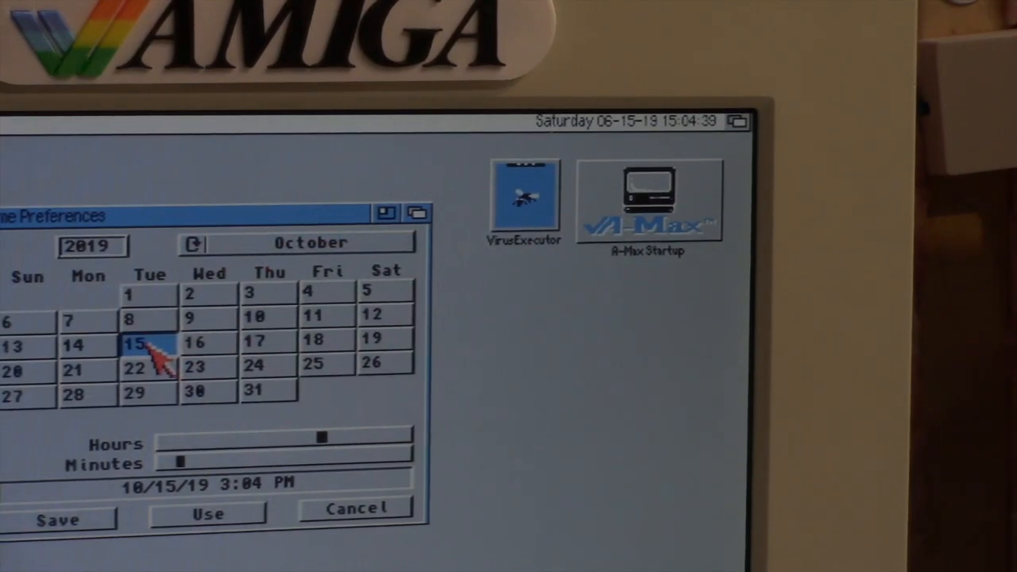
mouse_move(211, 405)
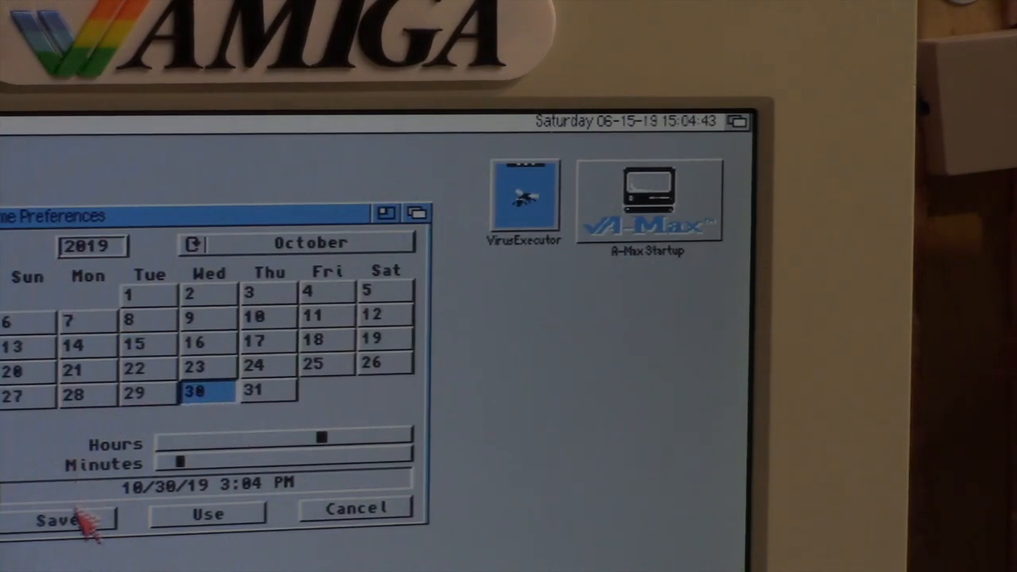
mouse_move(219, 402)
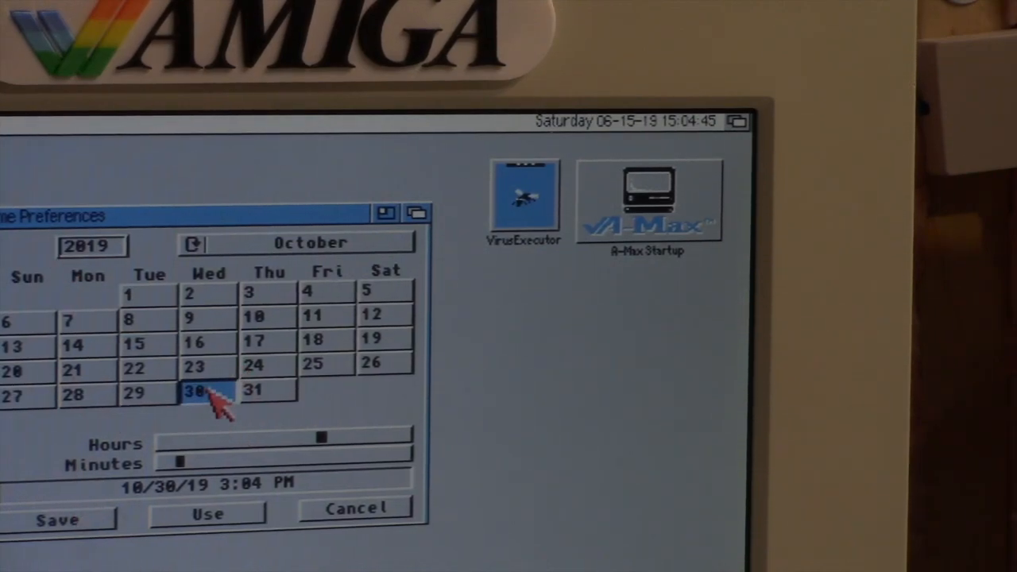
mouse_move(366, 441)
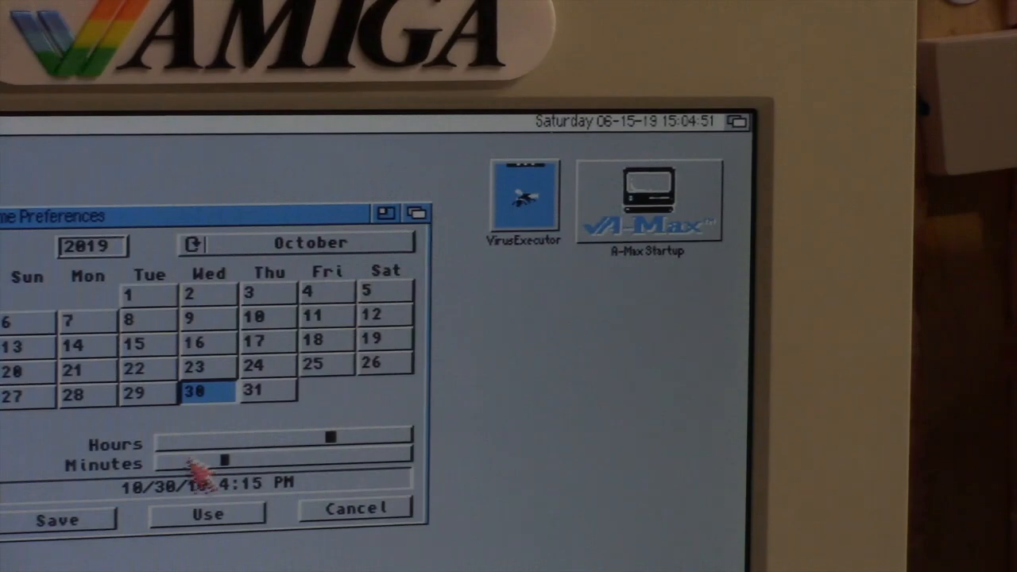
left_click(208, 514)
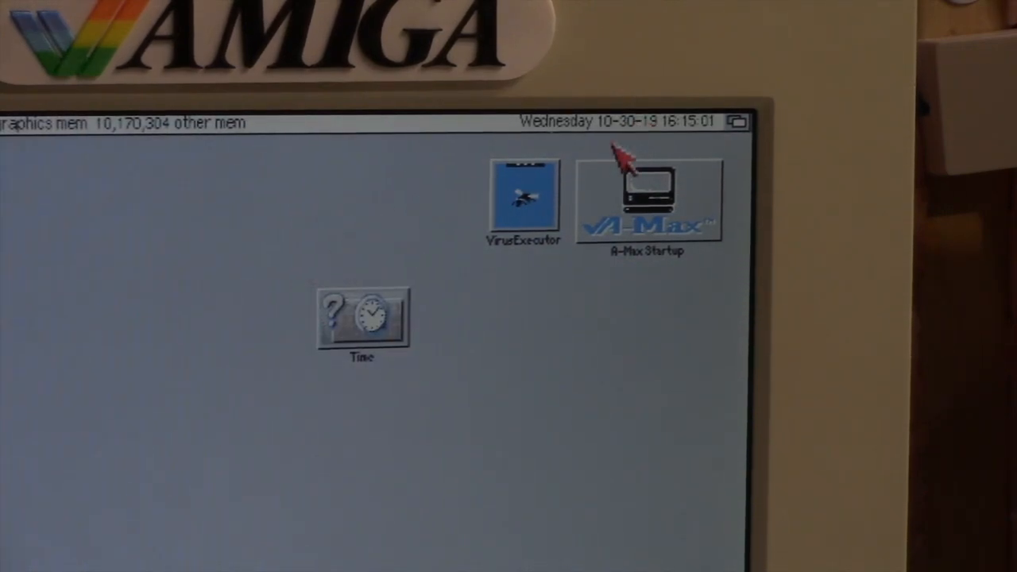
mouse_move(652, 147)
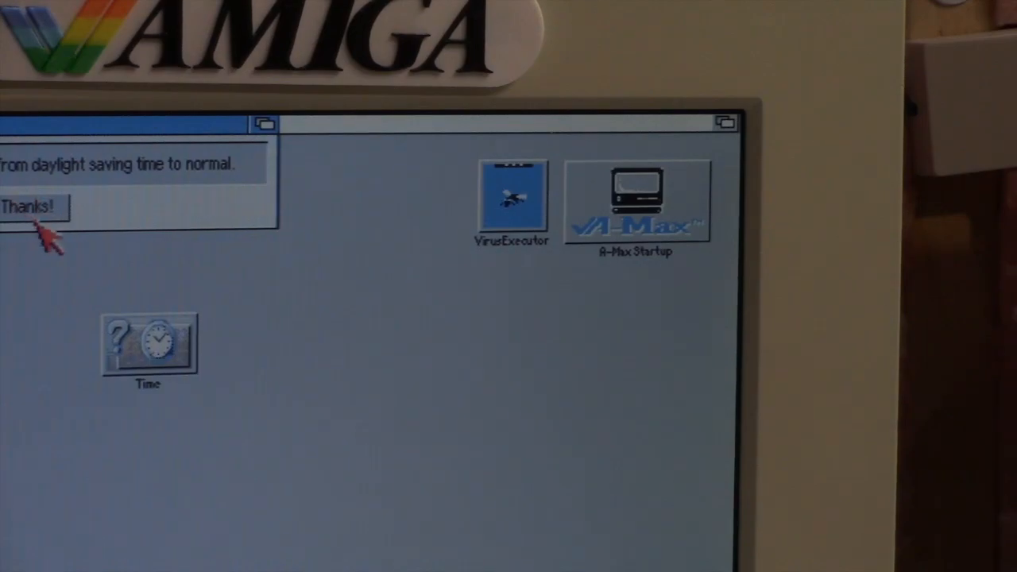
Dismiss the daylight saving time requester with Thanks!, leaving only the desktop
left_click(33, 207)
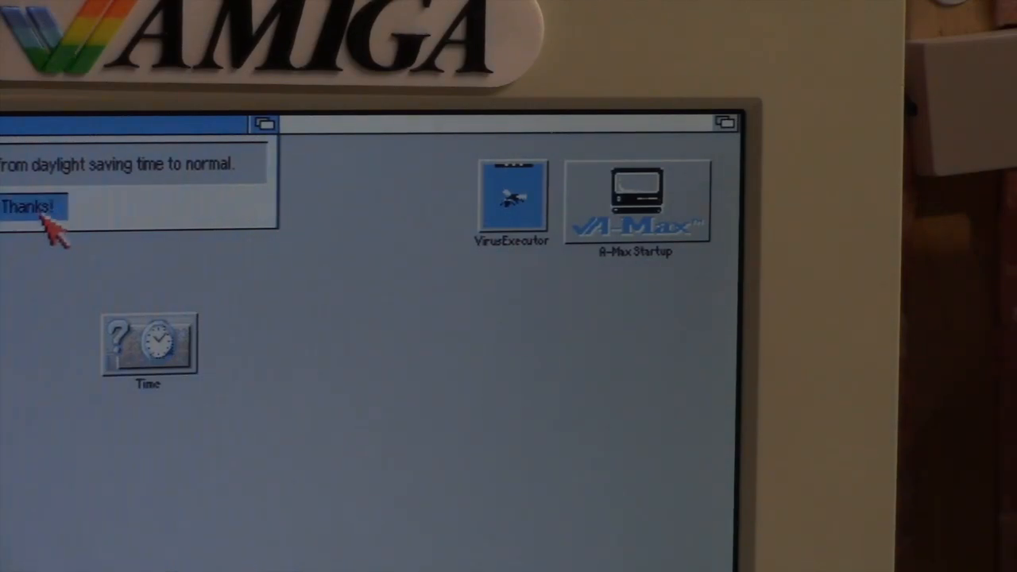
left_click(32, 206)
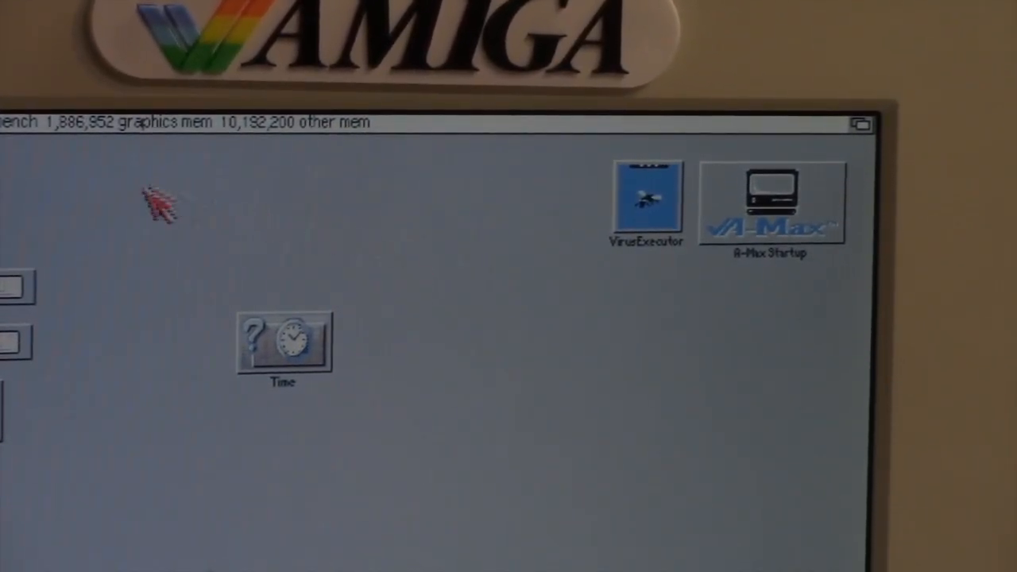
mouse_move(512, 298)
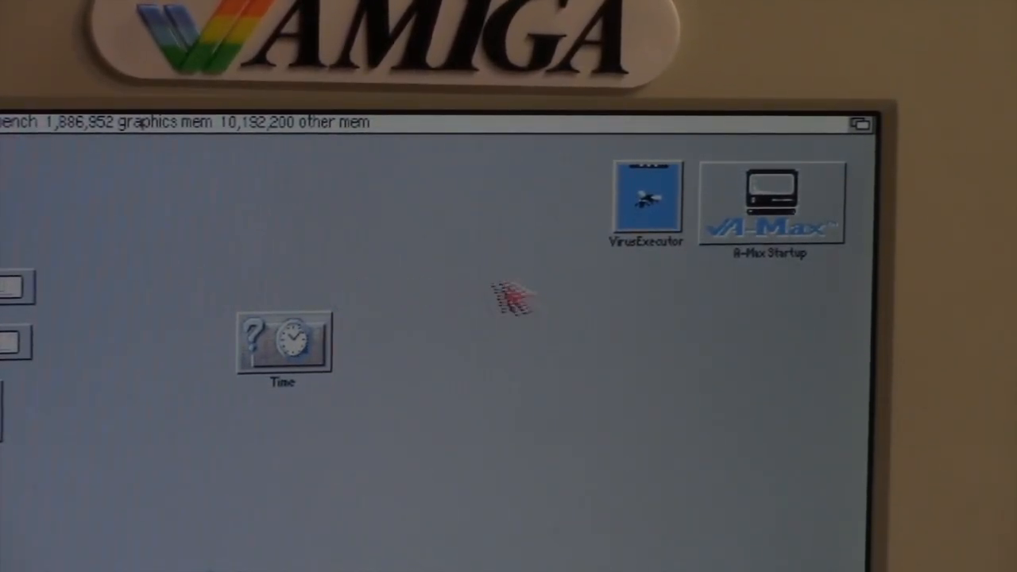